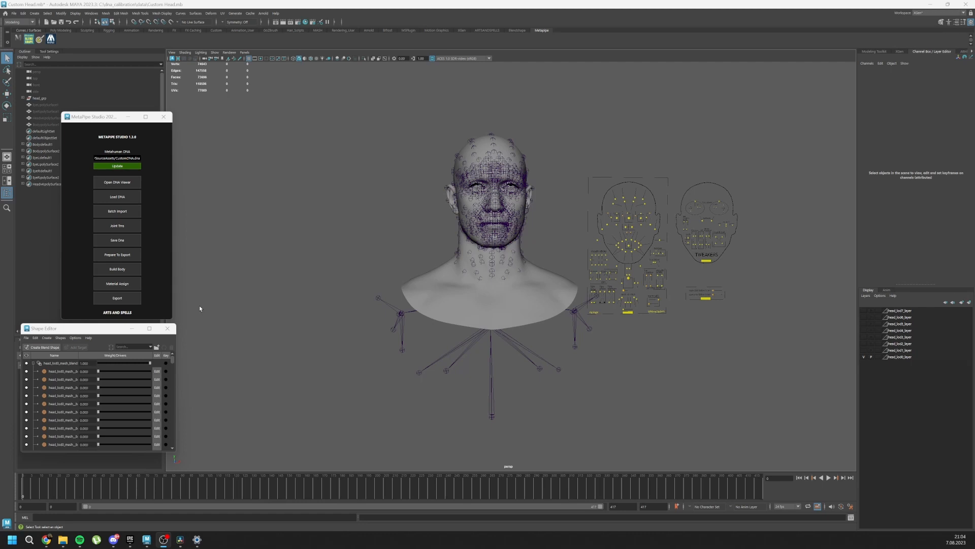
Drag the MetaPipe Studio panel to the right so the Outliner is uncovered
drag(94, 117, 199, 138)
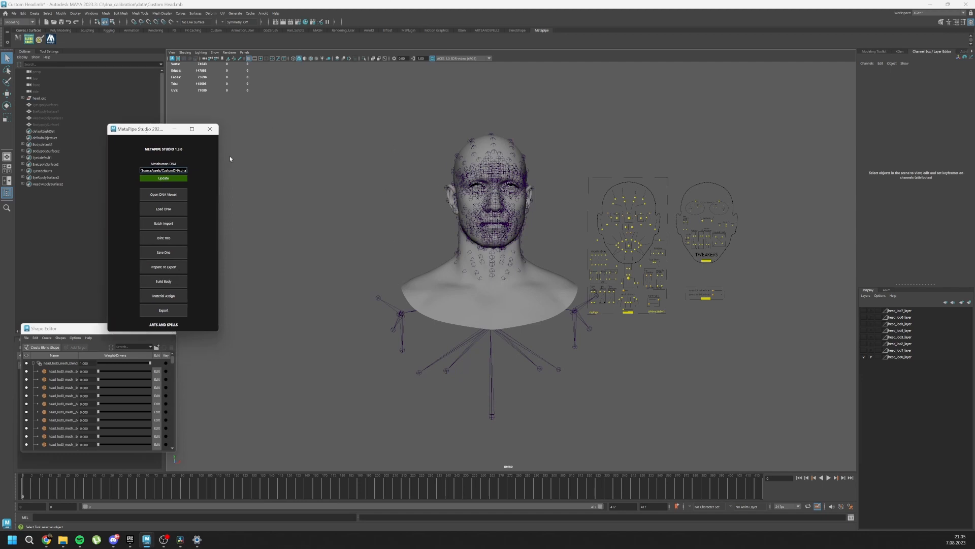
mouse_move(549, 237)
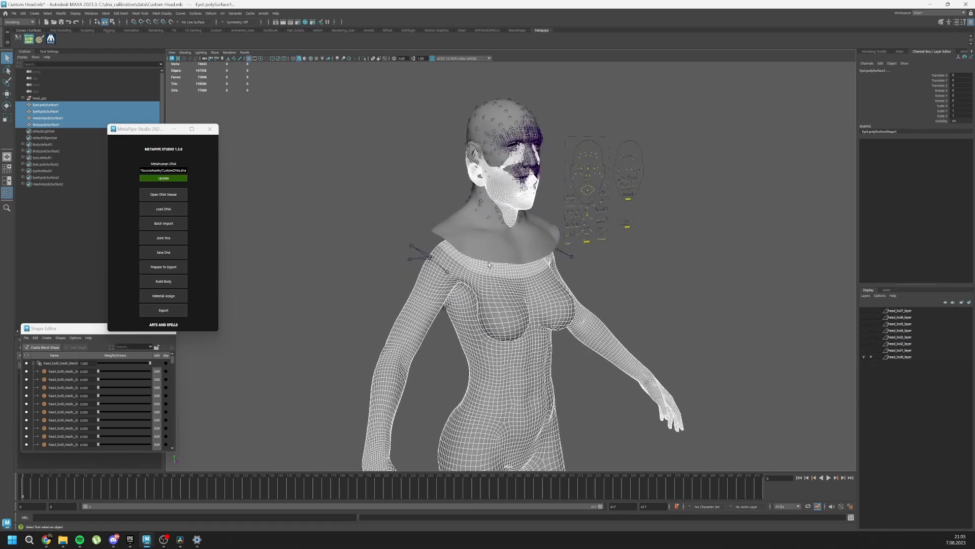
Deselect the body, hide the dark neck band via its display layer, and expand head_grp
click(46, 124)
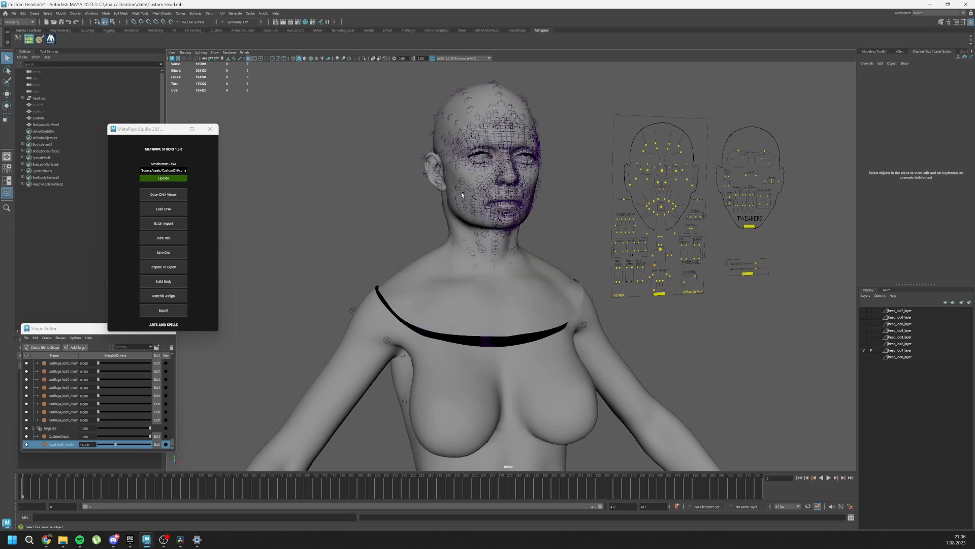
click(899, 349)
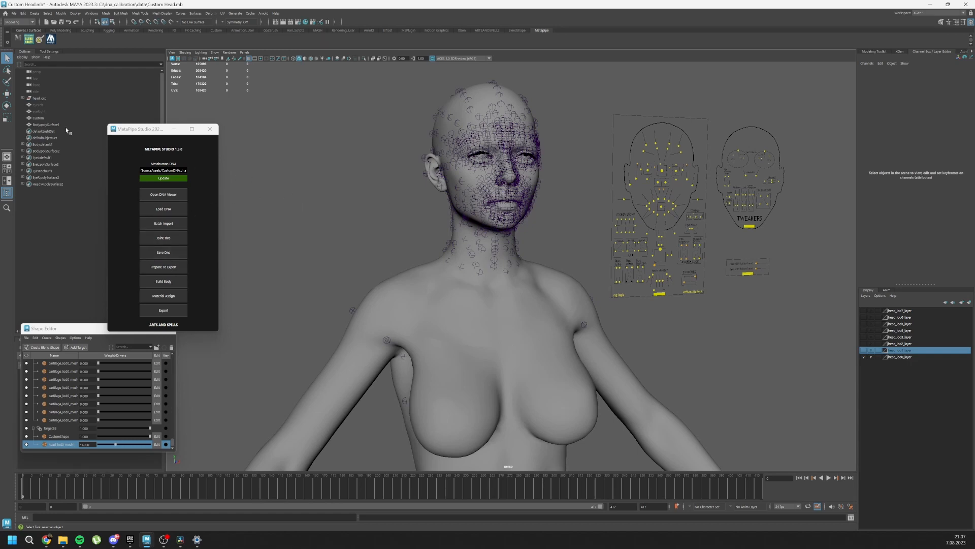
click(24, 99)
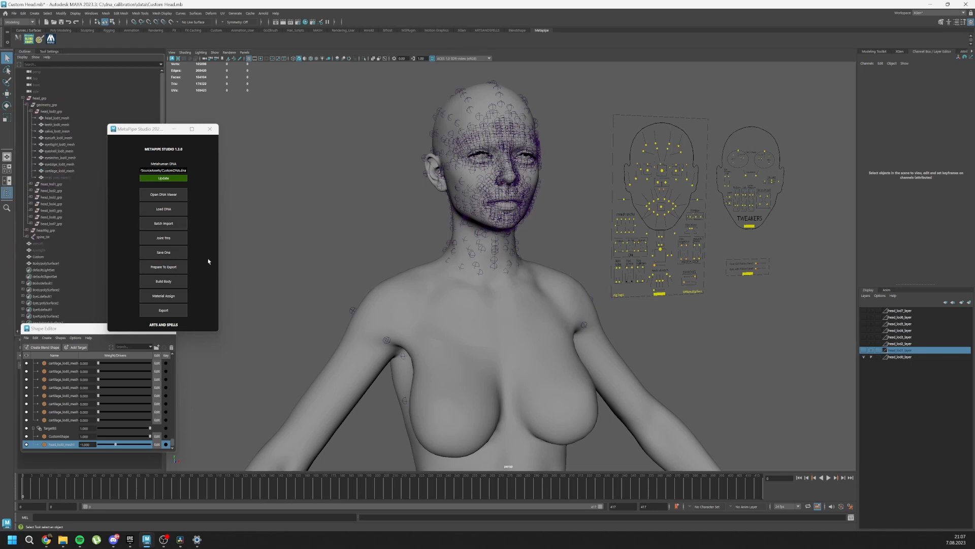
mouse_move(93, 223)
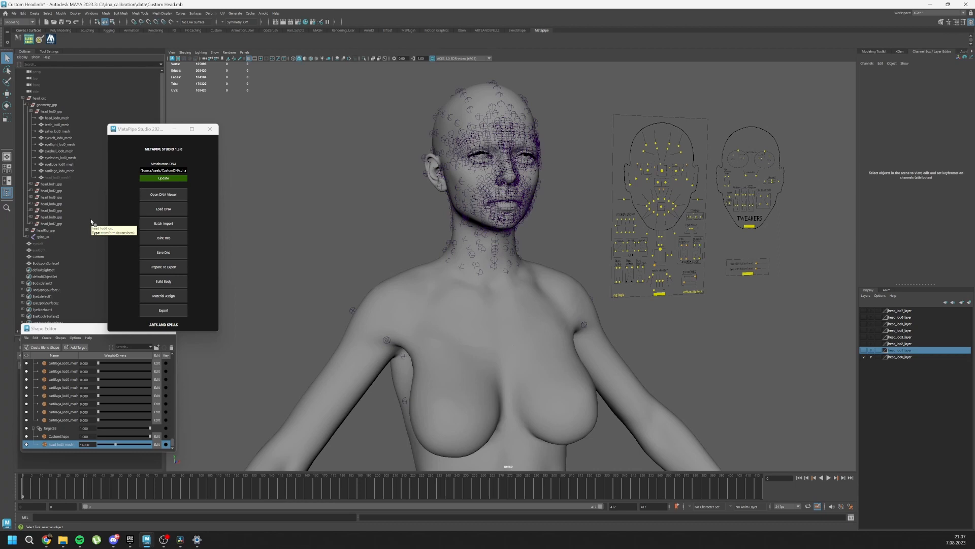
mouse_move(100, 221)
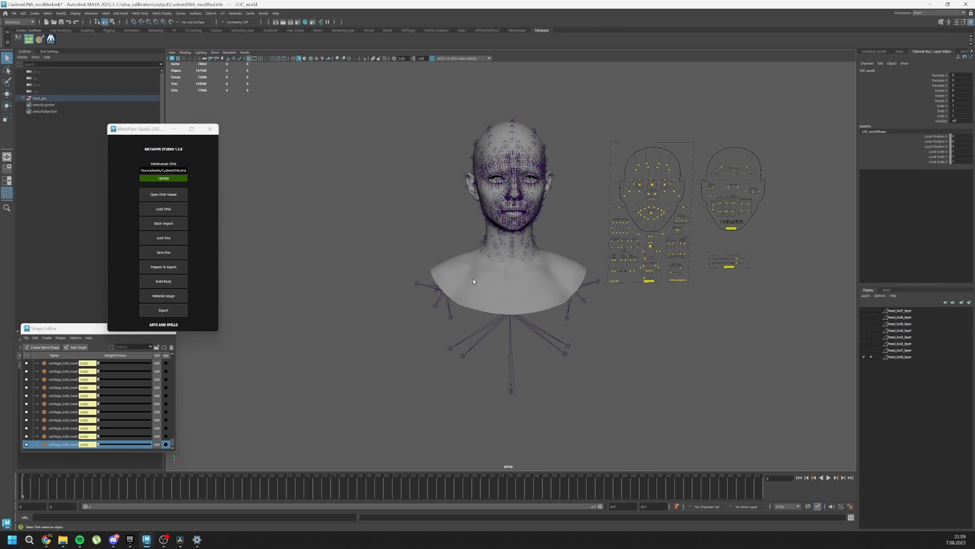
mouse_move(715, 336)
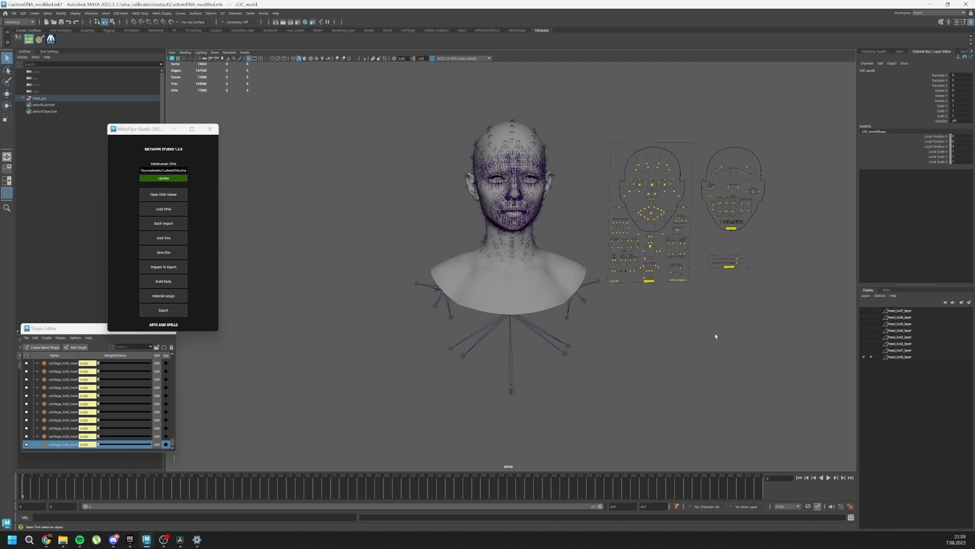
mouse_move(552, 244)
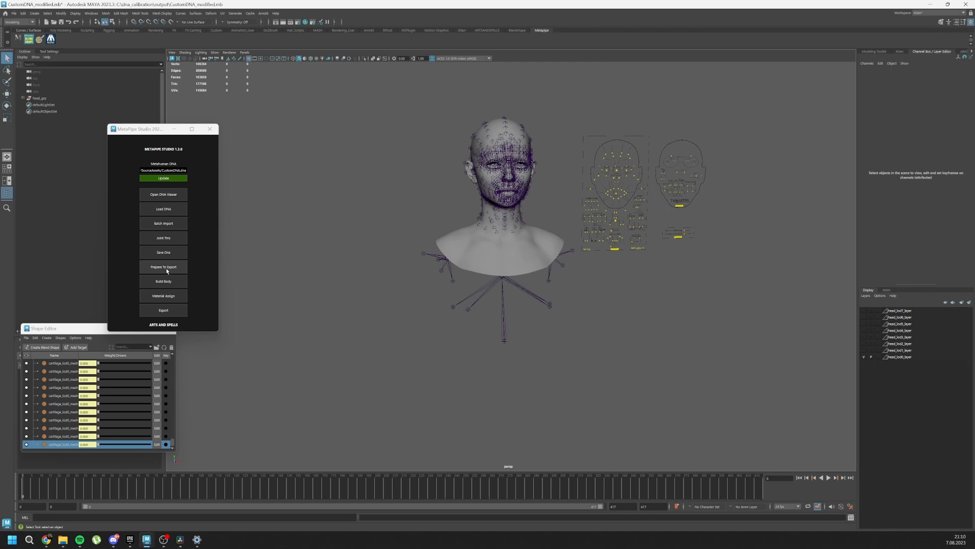
Run Prepare To Export and Build Body in MetaPipe Studio, then select the new body mesh
click(163, 237)
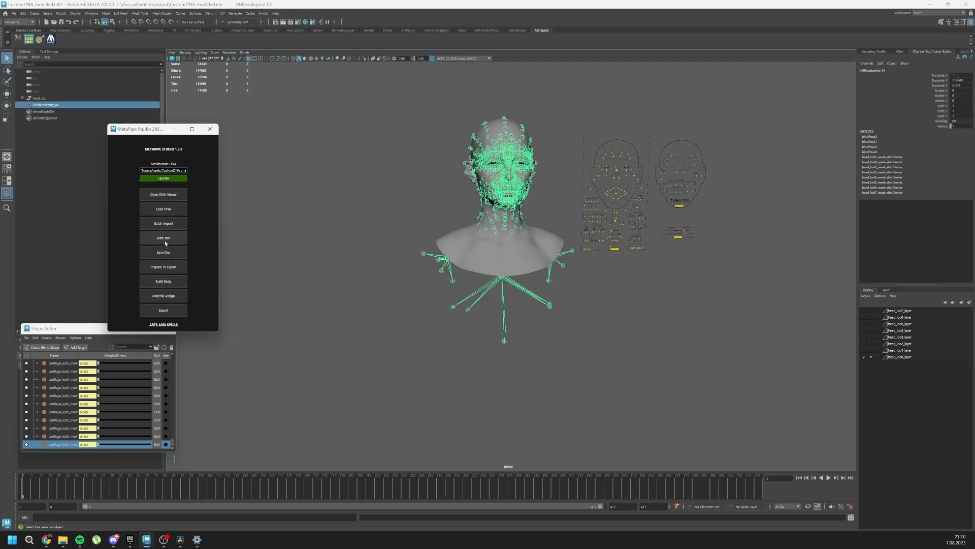
click(163, 208)
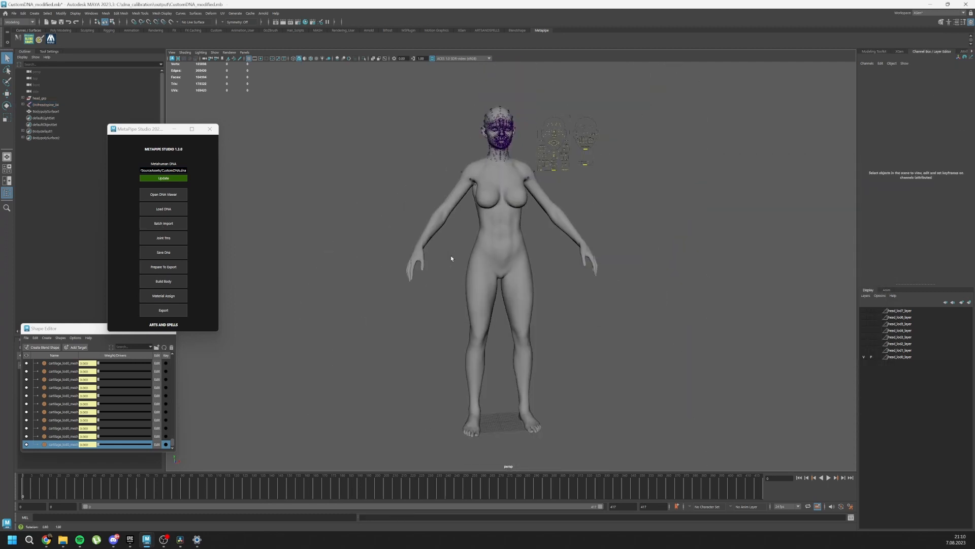
click(429, 245)
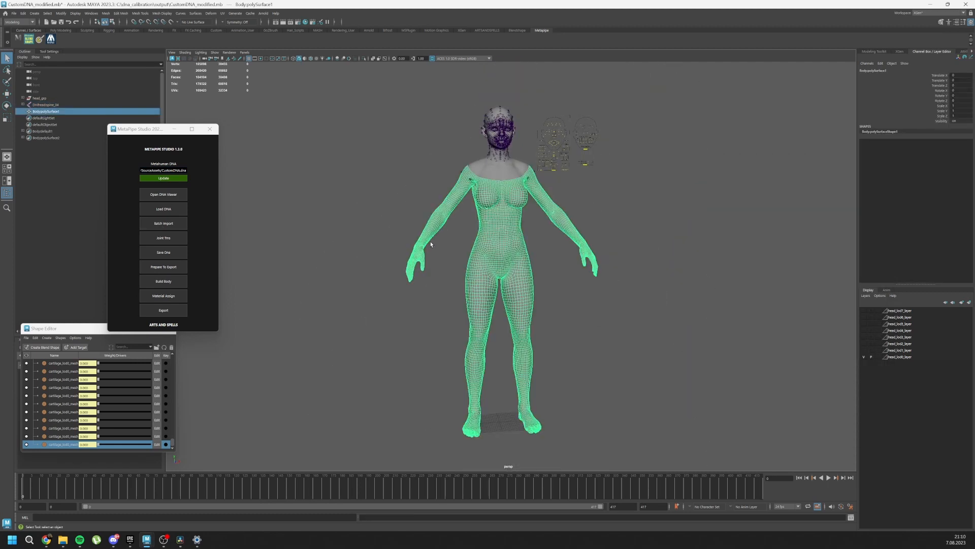
click(162, 280)
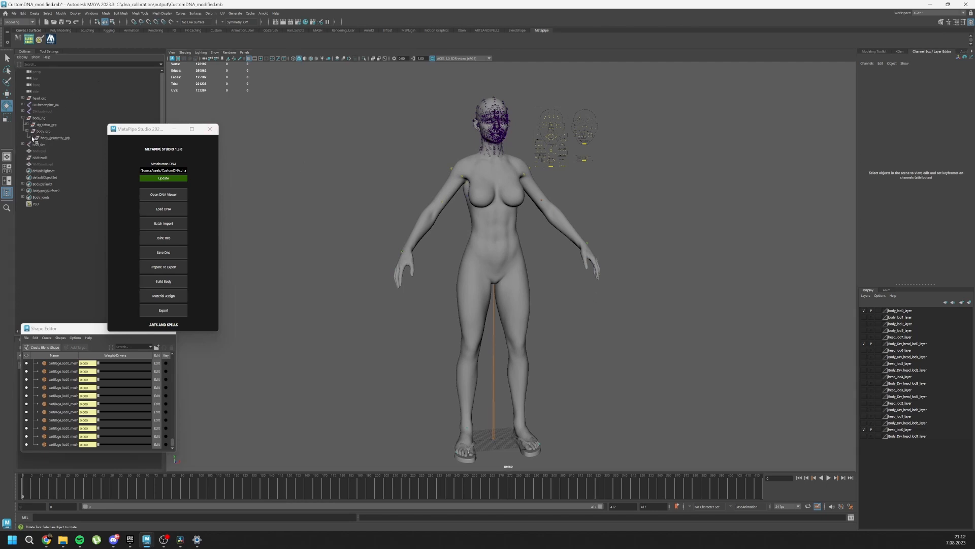
Hide m_med_nrw_combined_lod0_mesh under body_rig with Ctrl+H and clear the selection
click(68, 164)
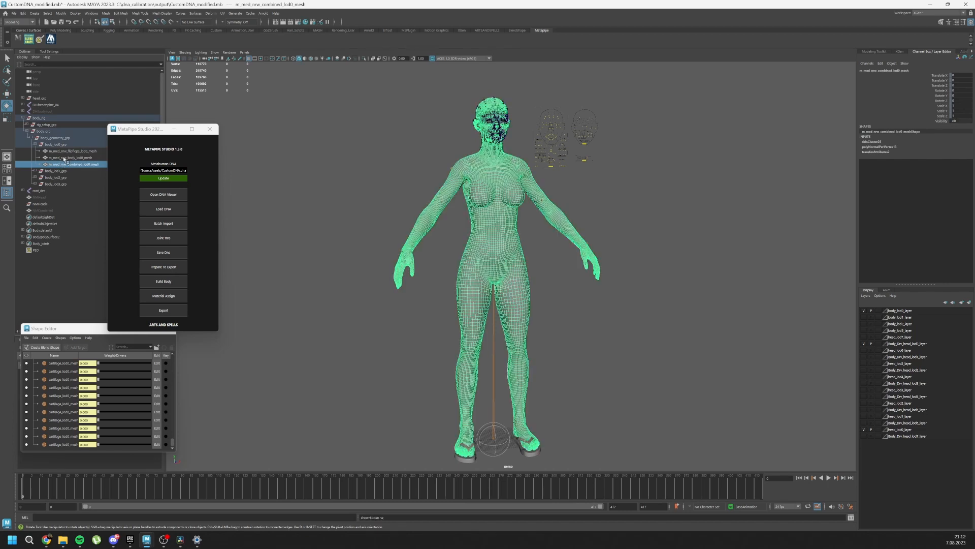
key(ctrl+h)
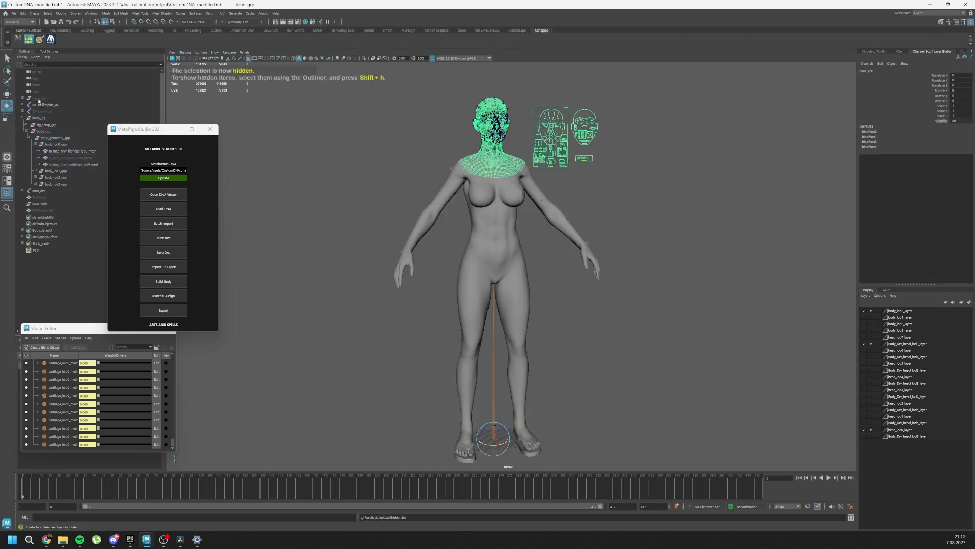
click(71, 164)
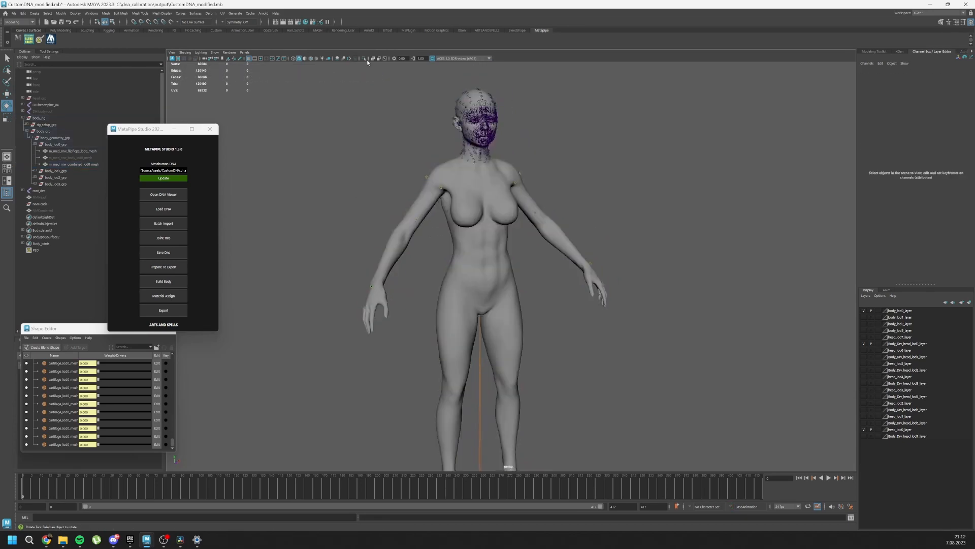
click(73, 164)
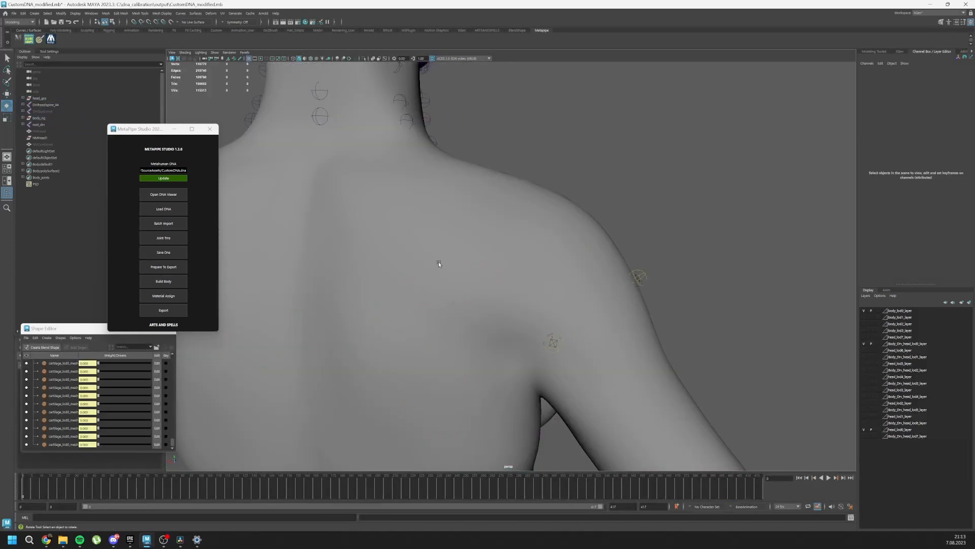
mouse_move(498, 262)
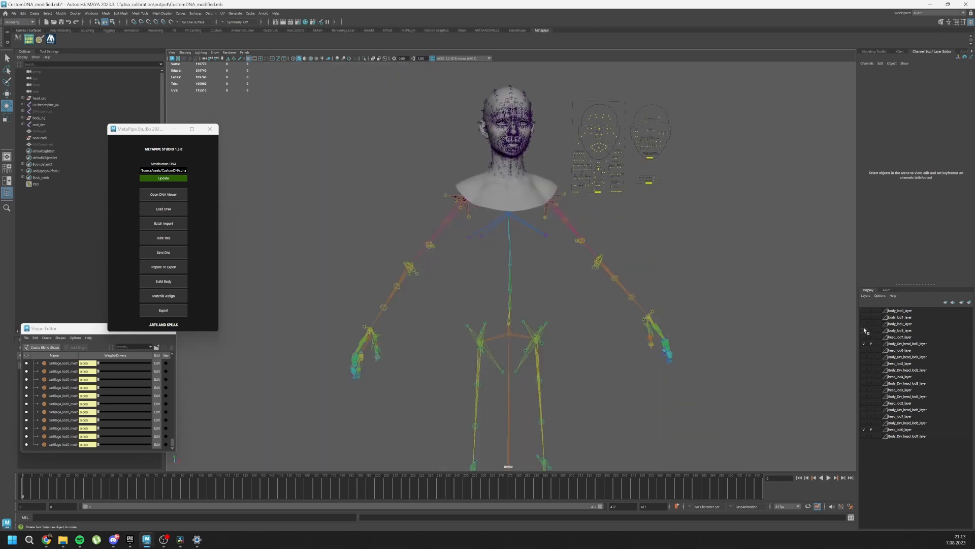
mouse_move(864, 331)
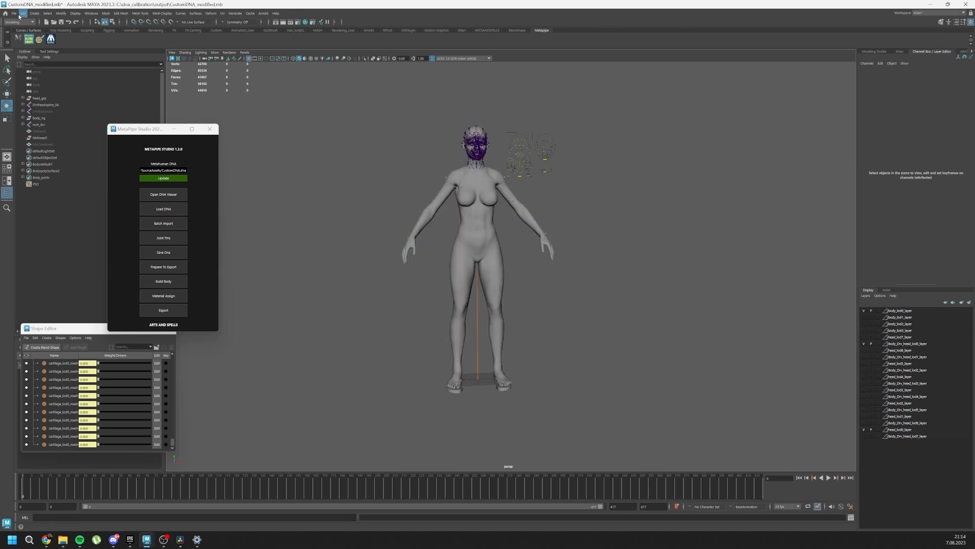
Start Export Selection and uncheck Bake Animation in the FBX export options
click(13, 13)
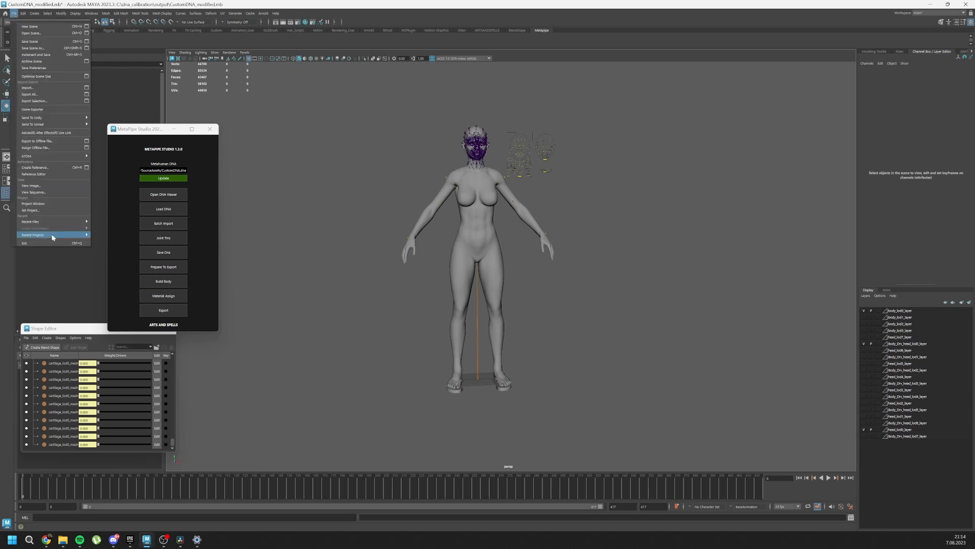
mouse_move(47, 132)
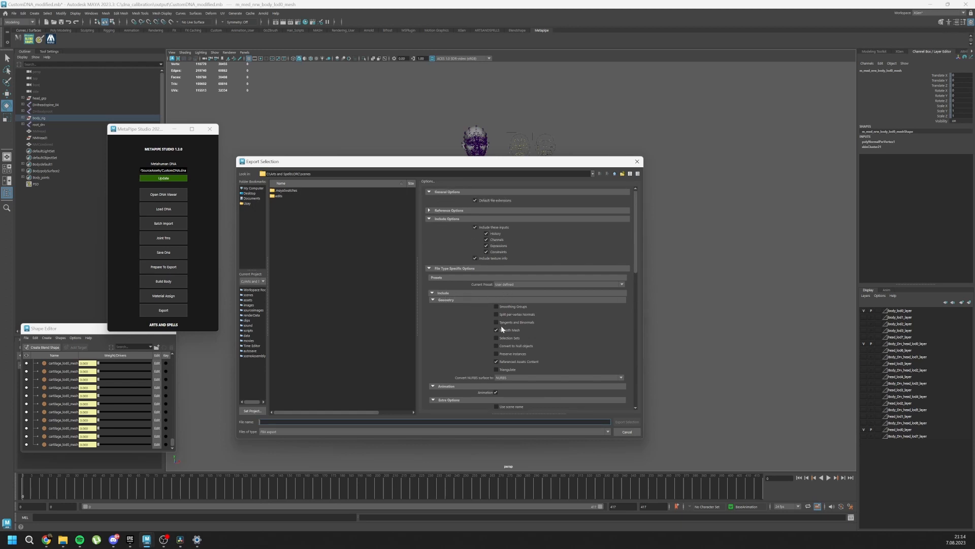
scroll(down, 3)
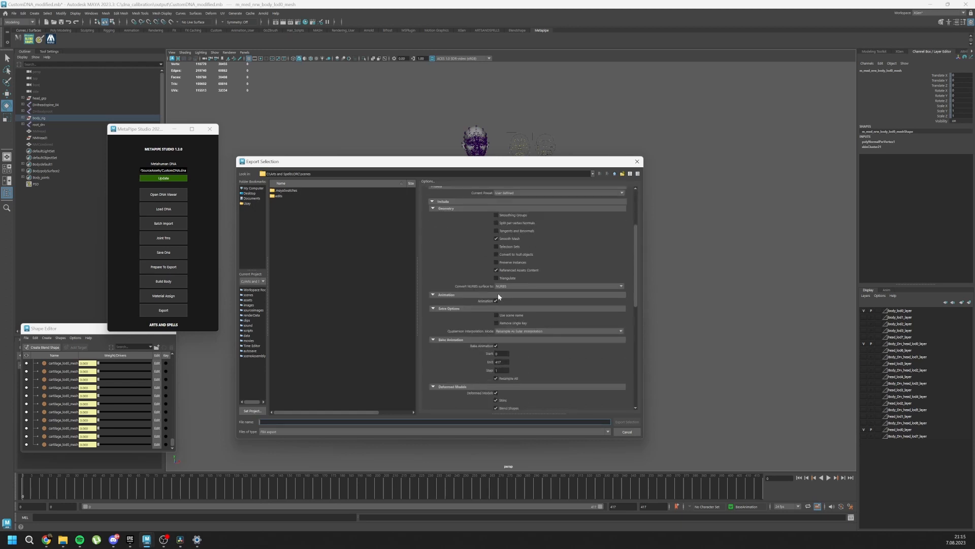
scroll(down, 3)
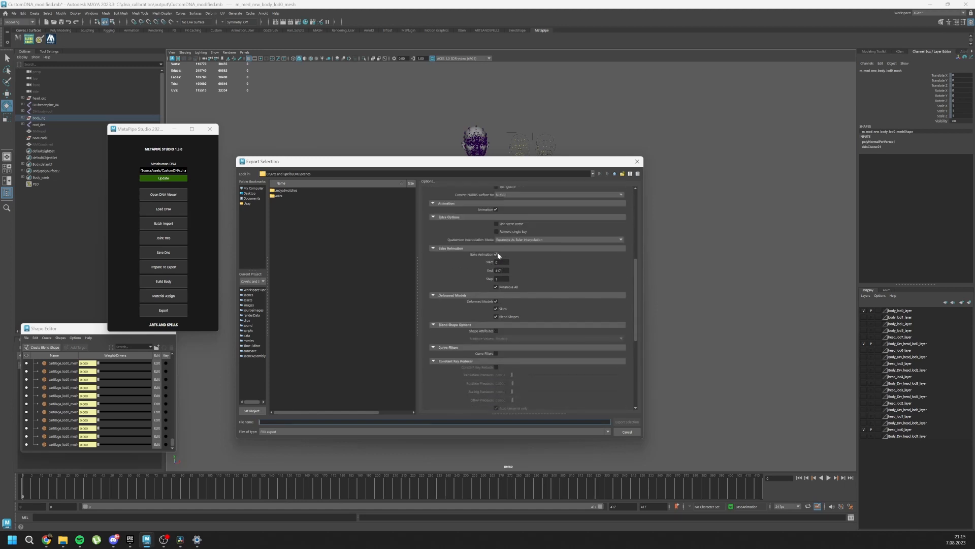
click(495, 253)
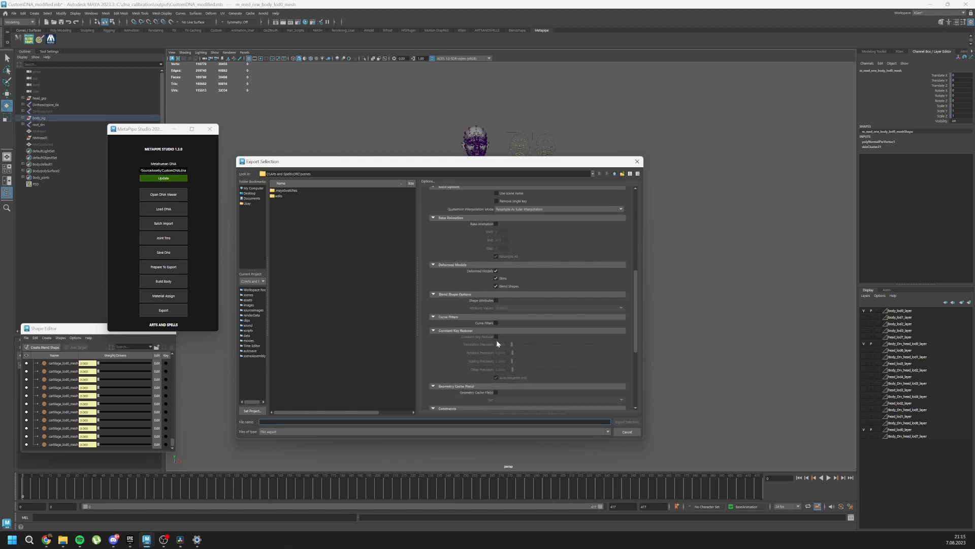
scroll(down, 3)
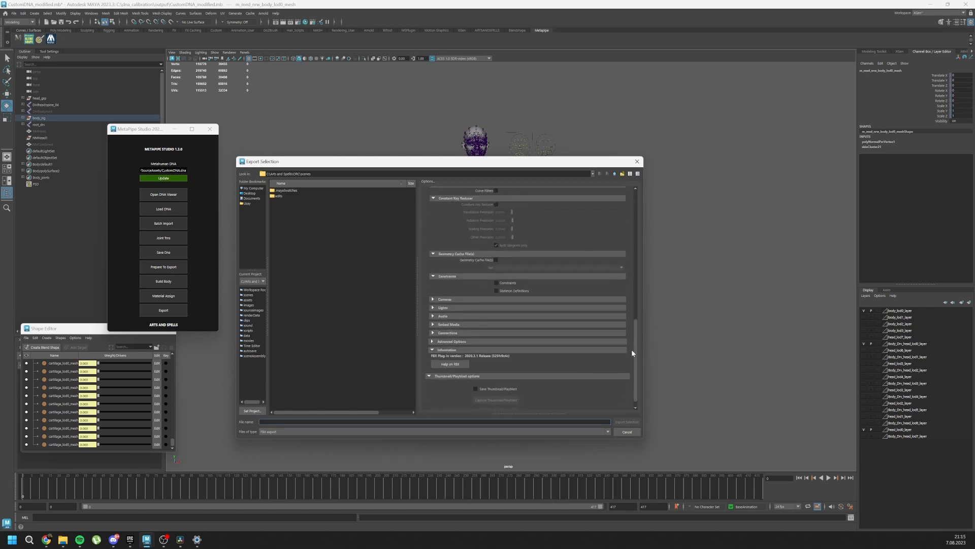
click(626, 431)
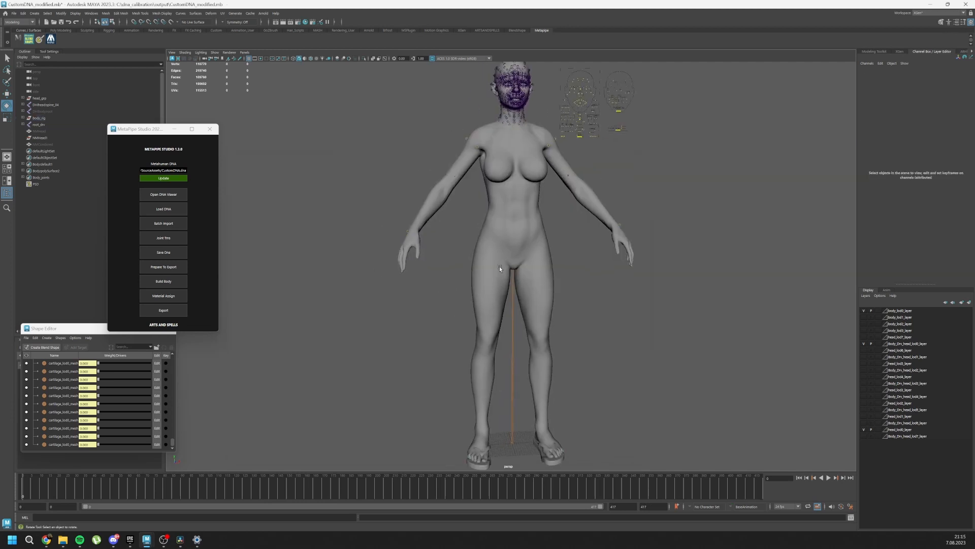
drag(510, 267, 541, 293)
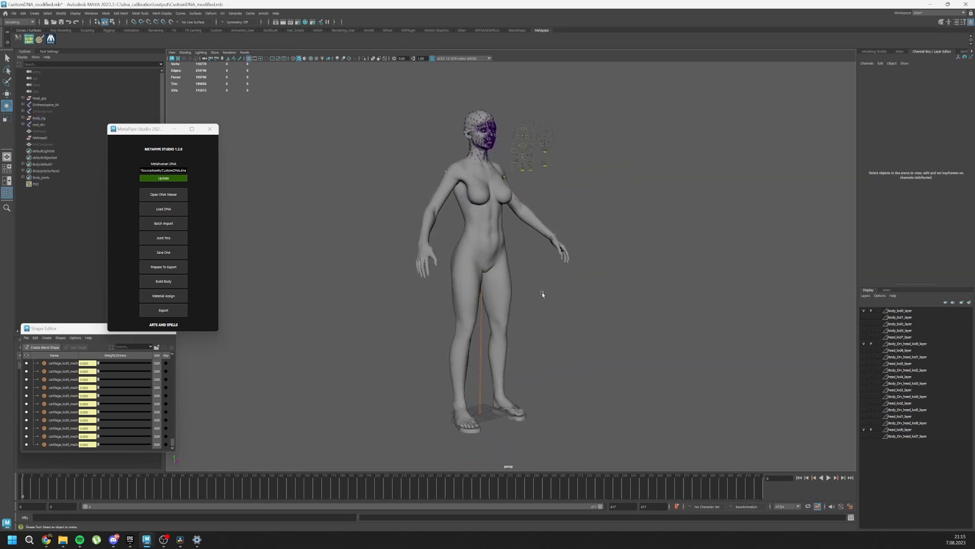
mouse_move(328, 278)
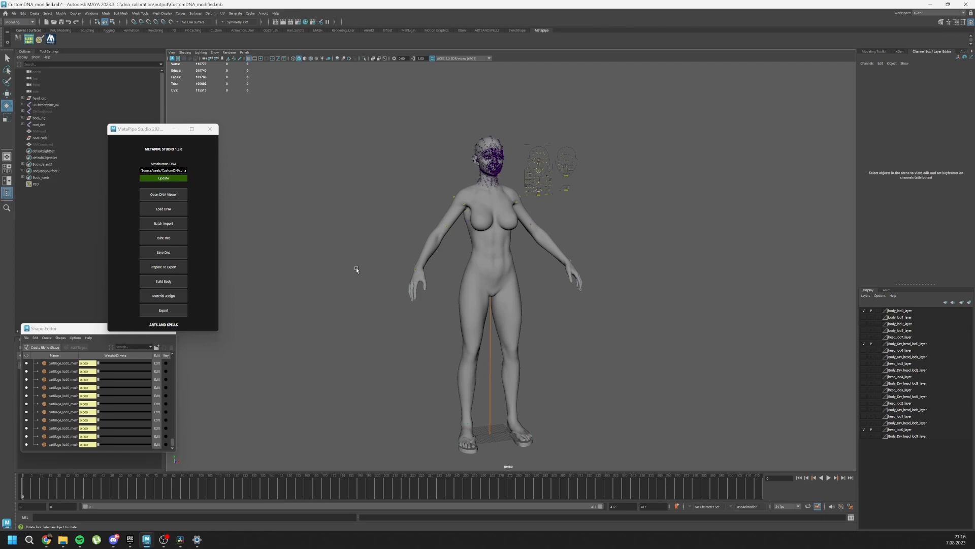
mouse_move(392, 233)
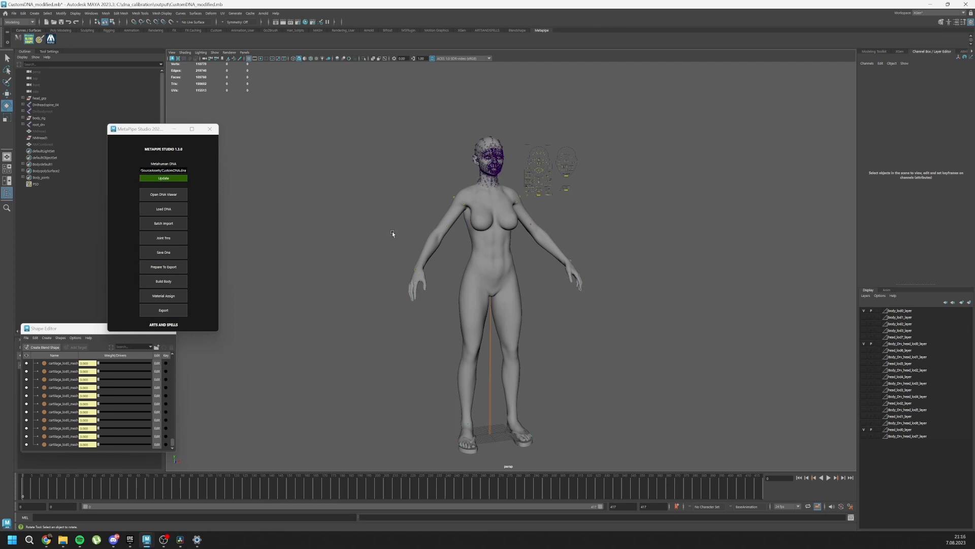
mouse_move(387, 228)
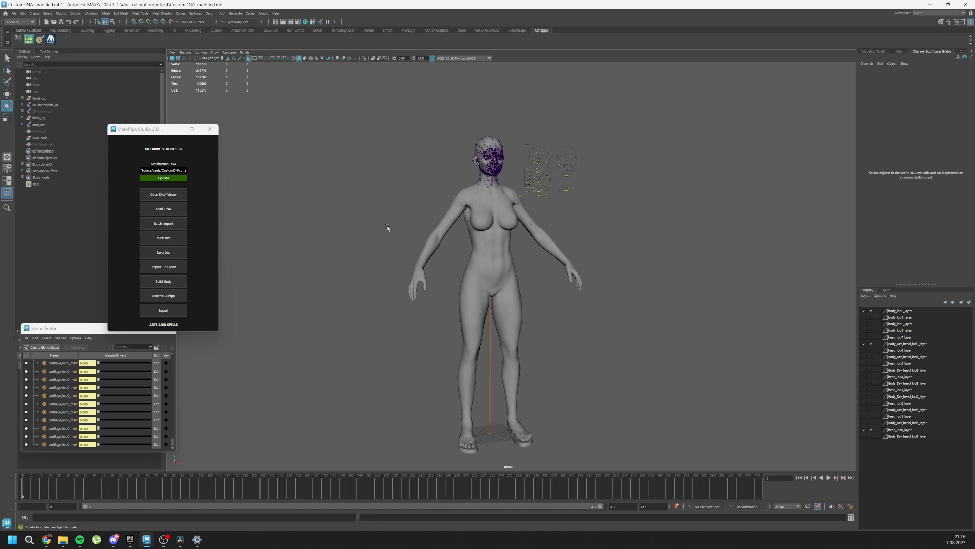
mouse_move(32, 99)
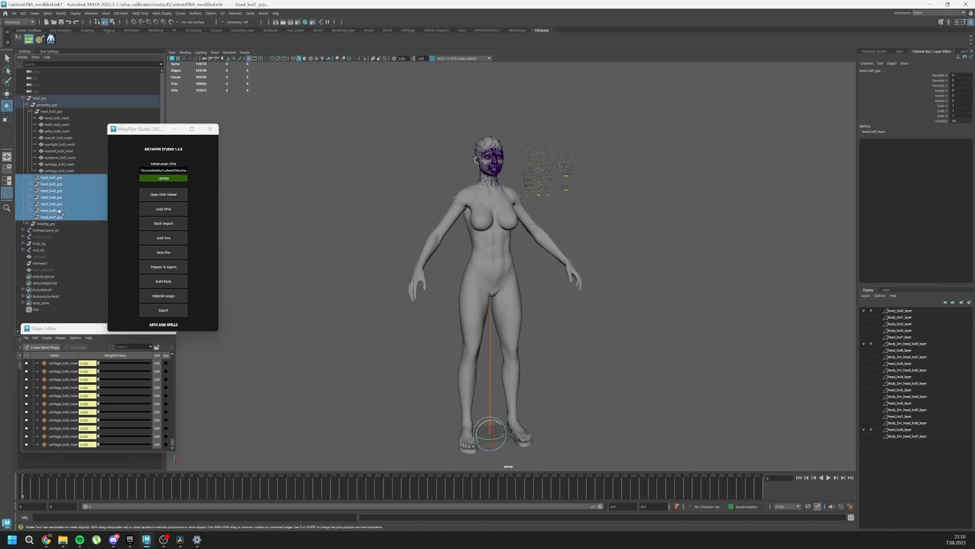
mouse_move(56, 210)
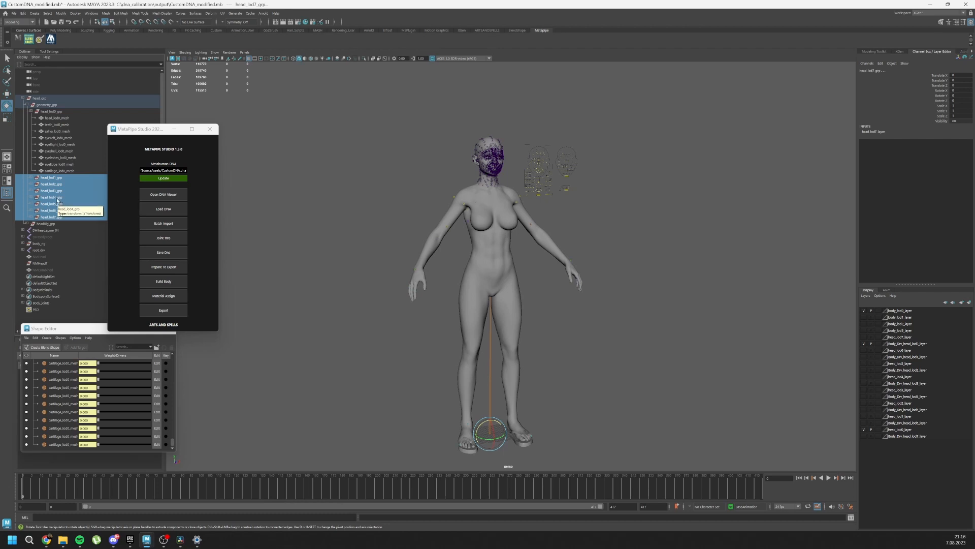
mouse_move(49, 191)
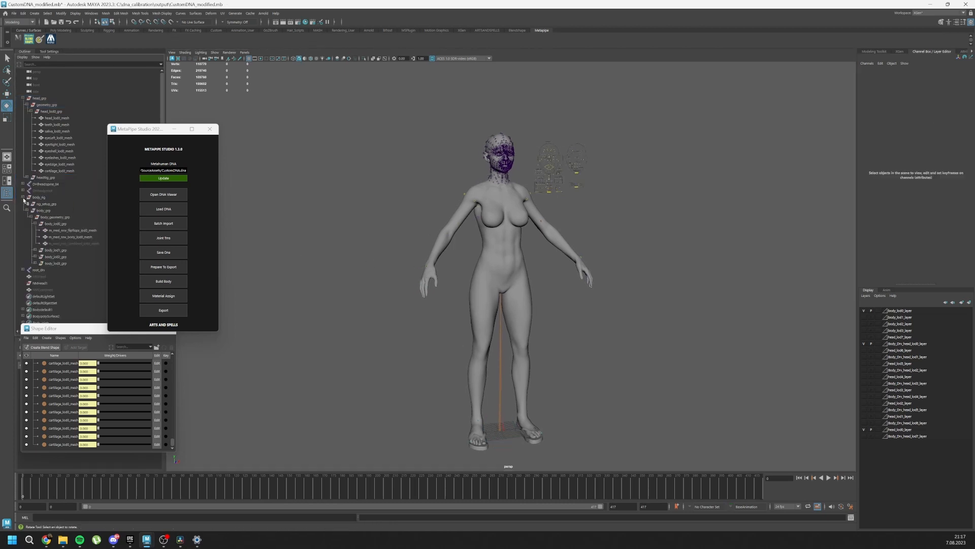
Select body_lod1_grp and Shift-add the remaining lower body LOD groups
click(55, 250)
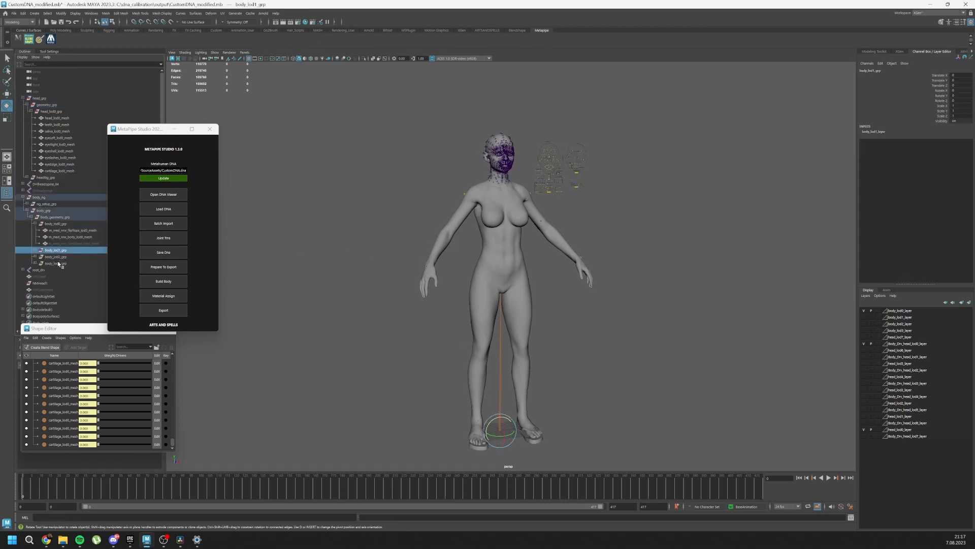
click(56, 257)
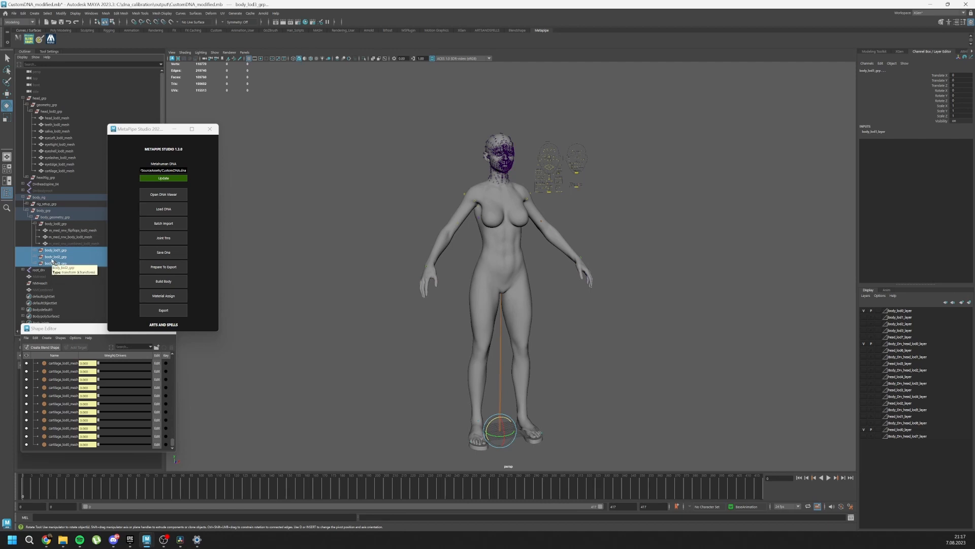
mouse_move(67, 242)
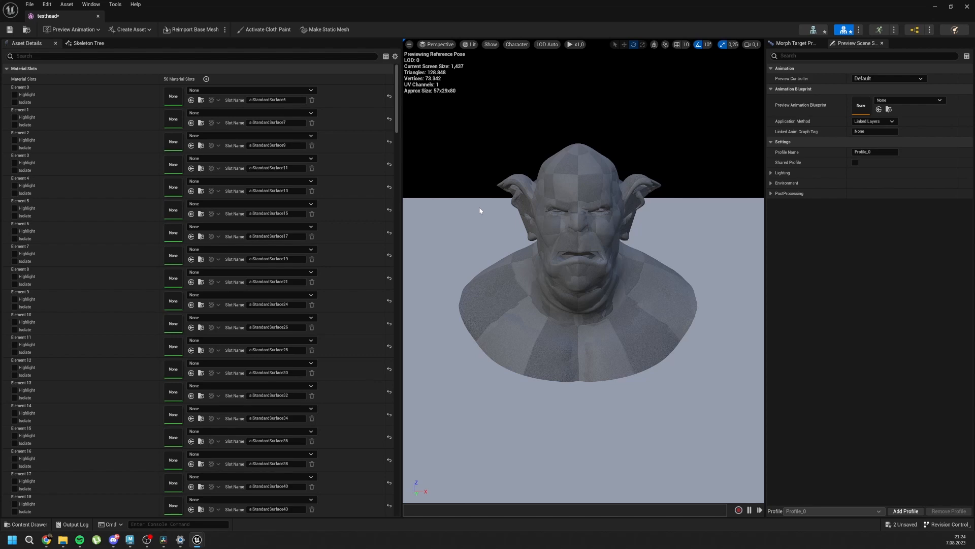
mouse_move(547, 43)
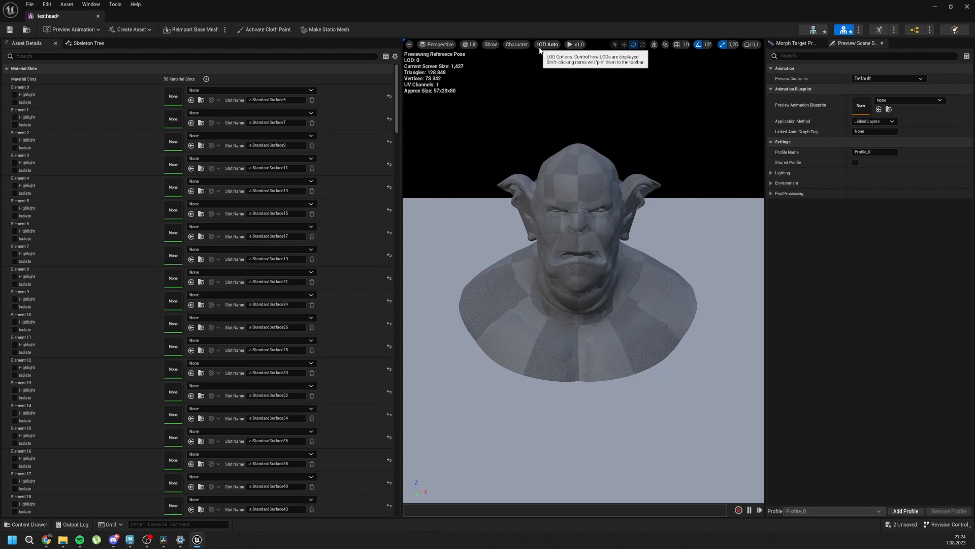
In LOD Settings of Asset Details, choose Import LOD Level 1 for the testhead mesh
click(547, 44)
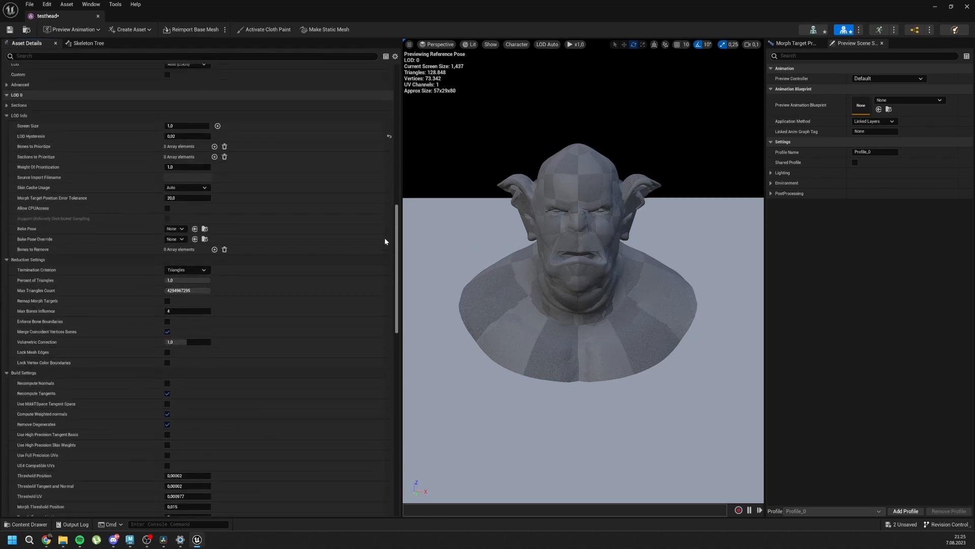
scroll(down, 3)
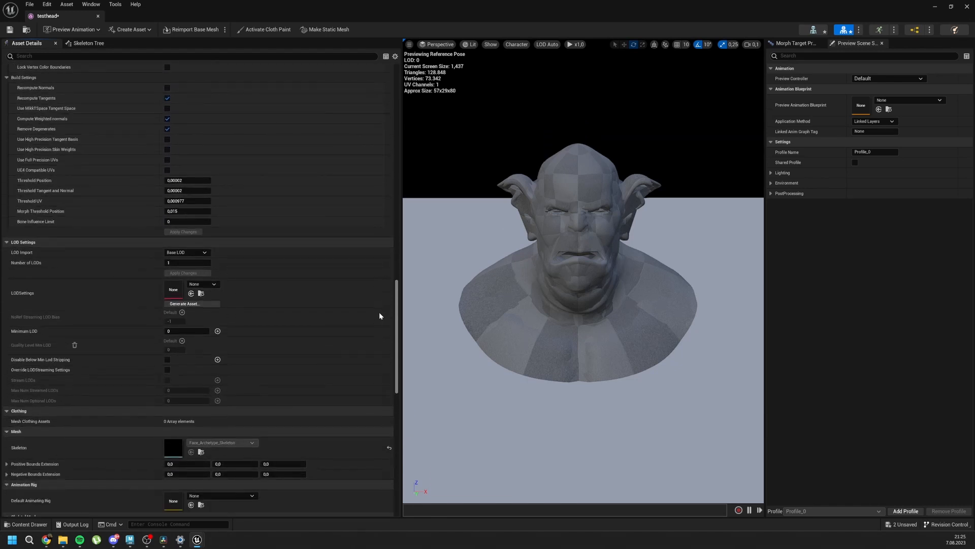
click(186, 252)
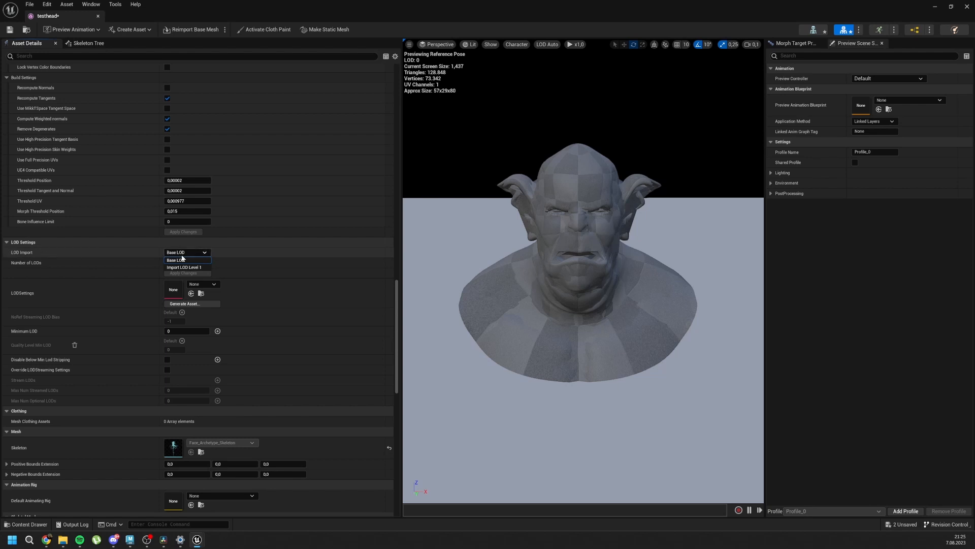
mouse_move(184, 268)
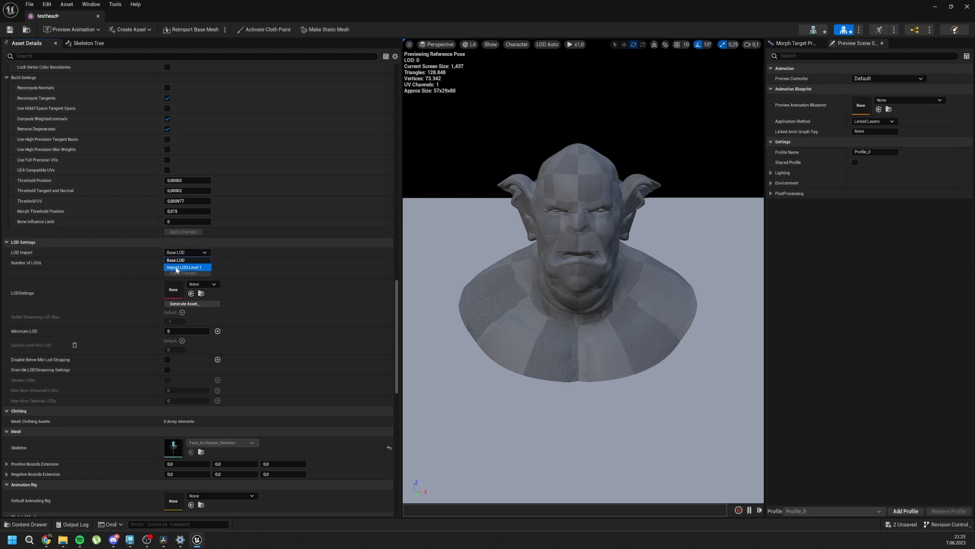
click(185, 267)
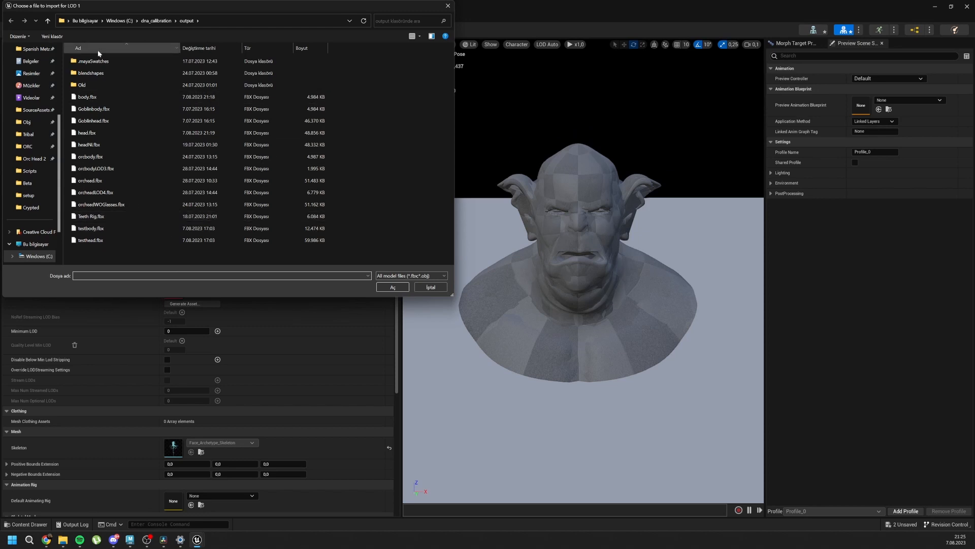
Pick the exported head FBX in the file dialog so it imports as LOD 1
click(90, 240)
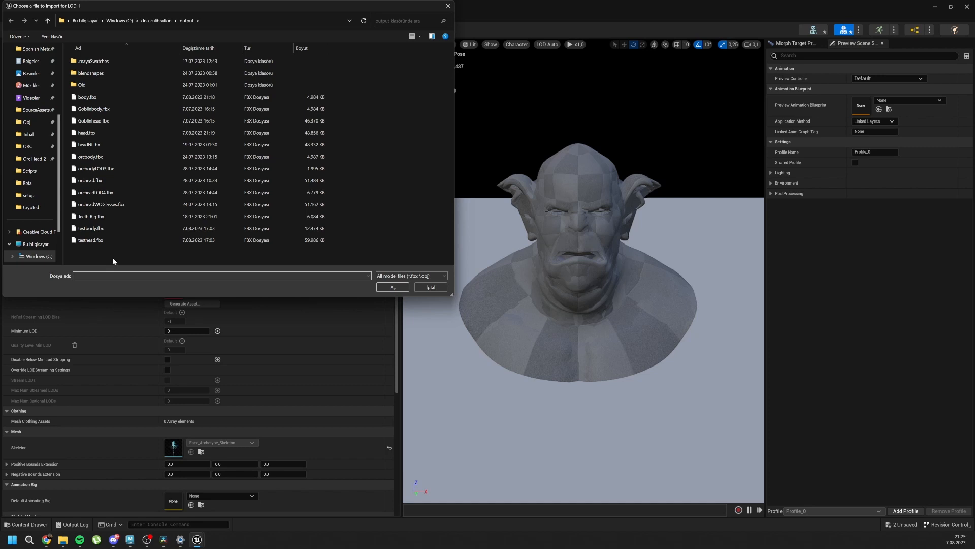
click(88, 144)
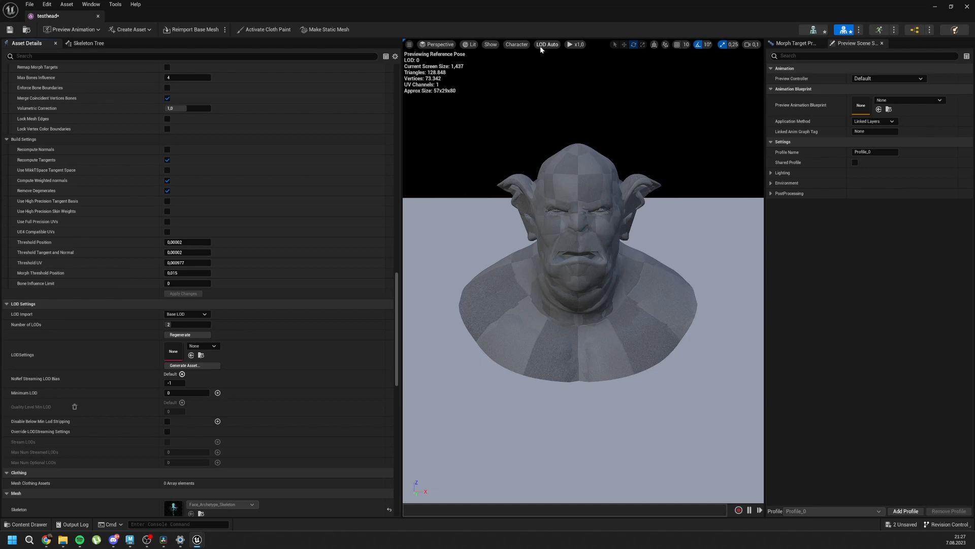
click(546, 43)
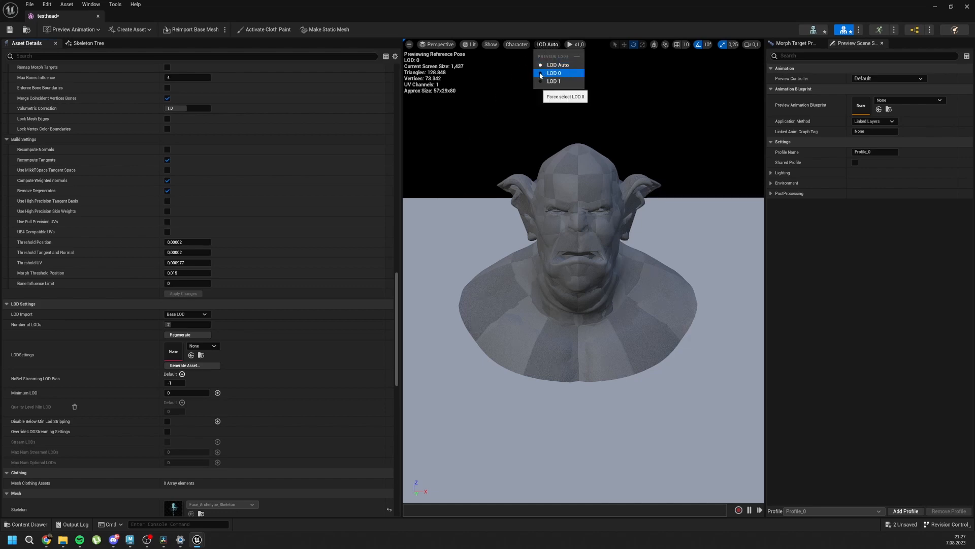
click(554, 73)
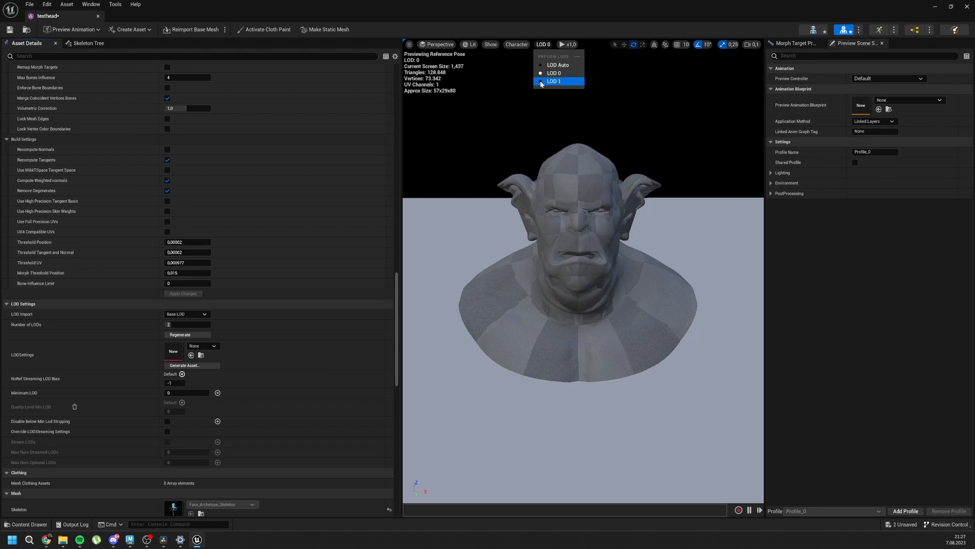
click(554, 81)
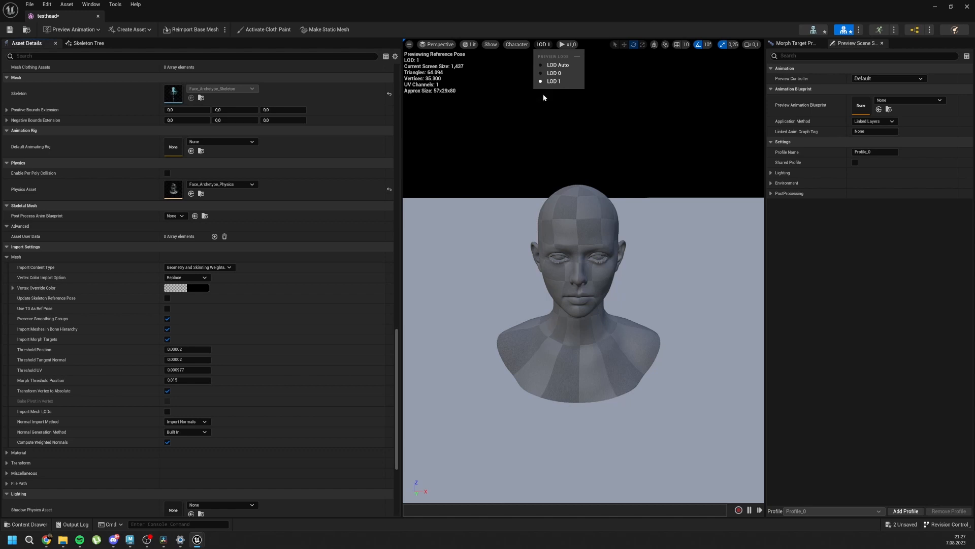
click(558, 65)
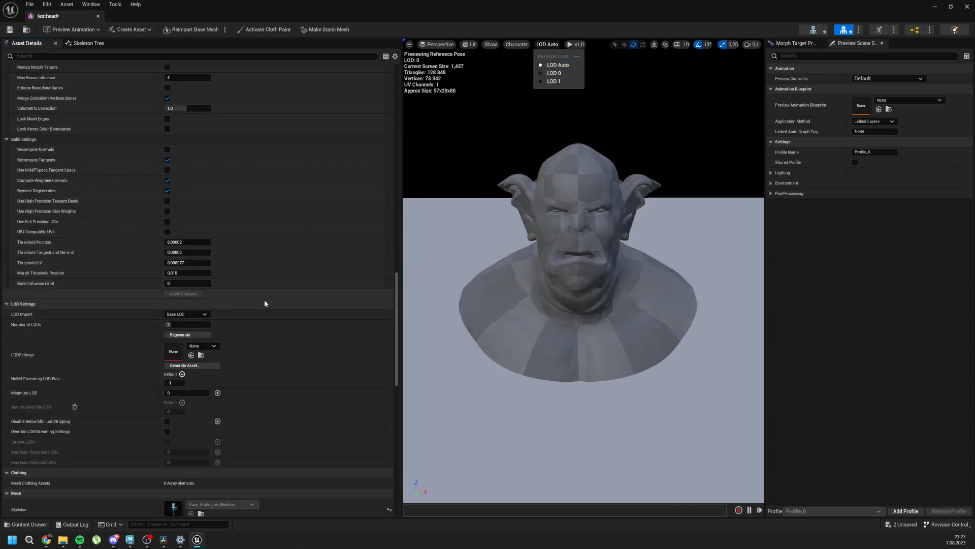
click(187, 314)
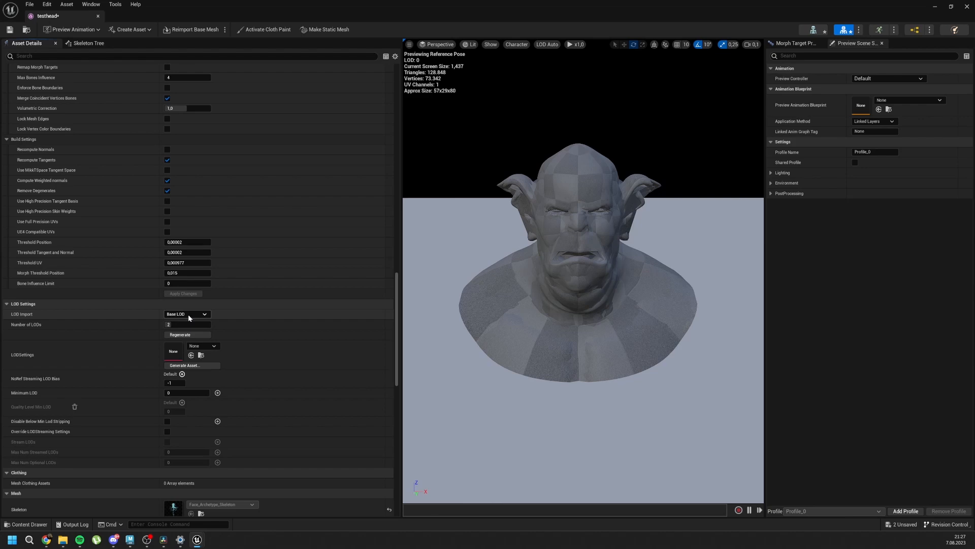
mouse_move(188, 318)
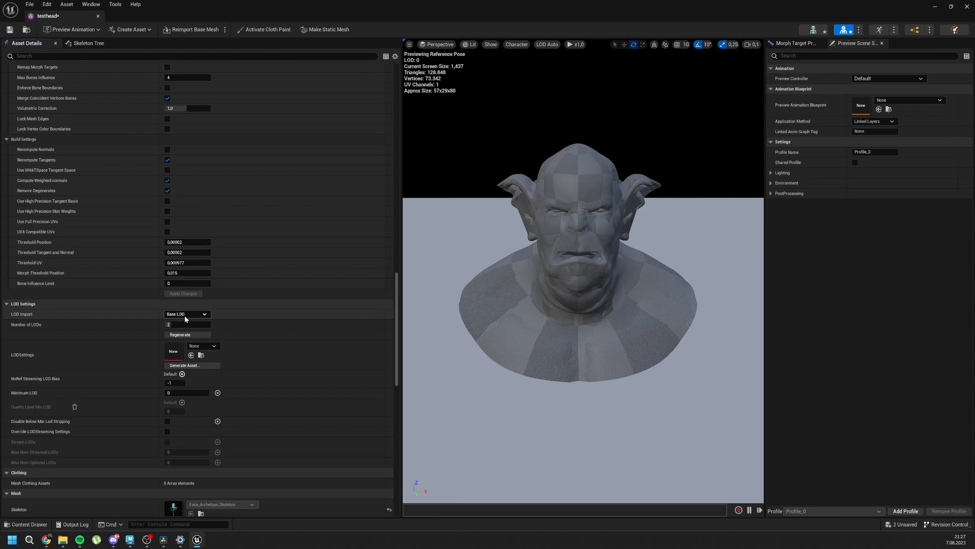